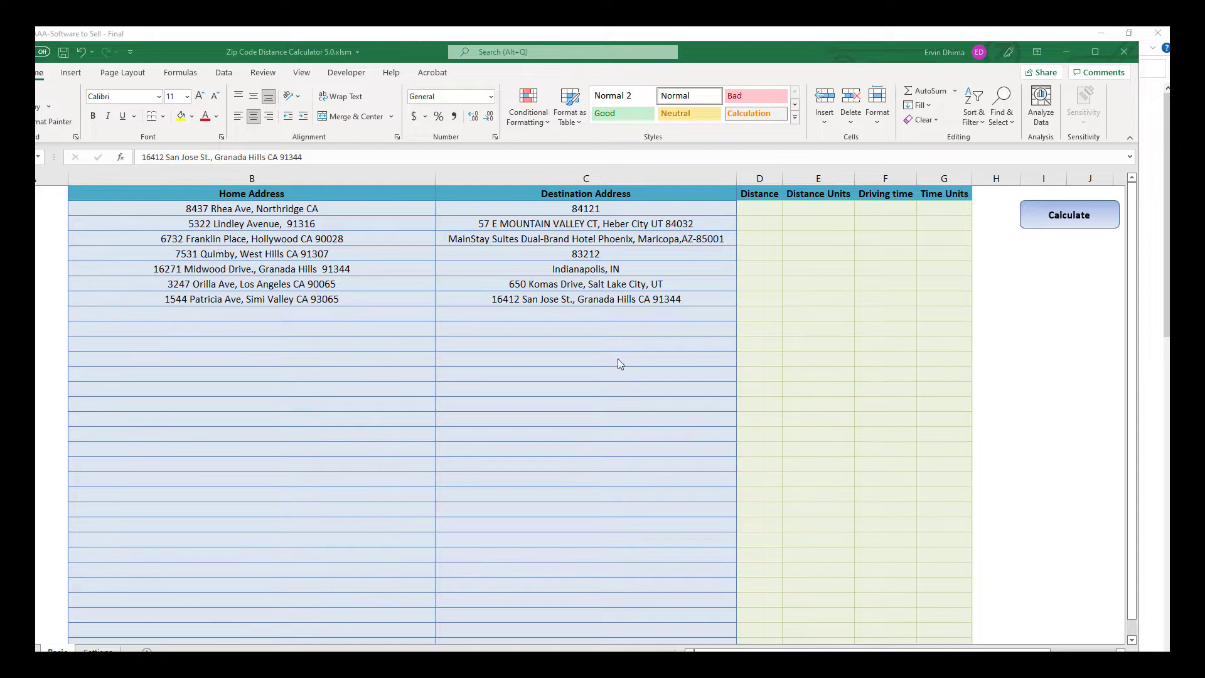
mouse_move(566, 326)
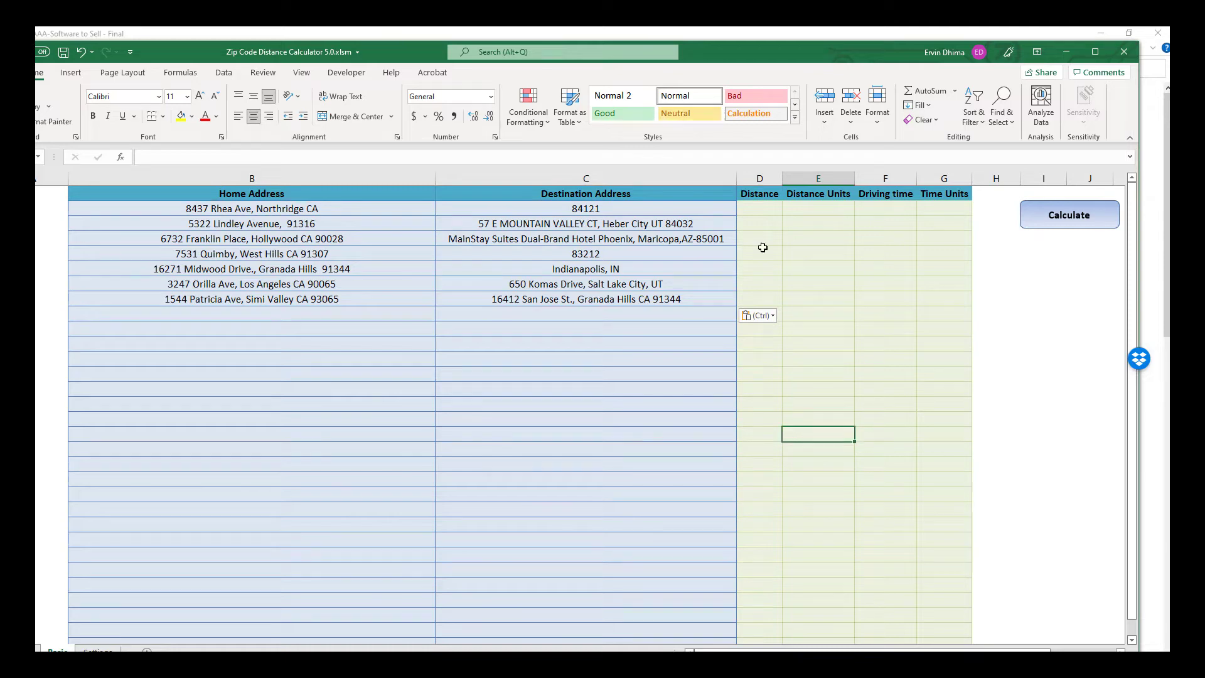
mouse_move(572, 384)
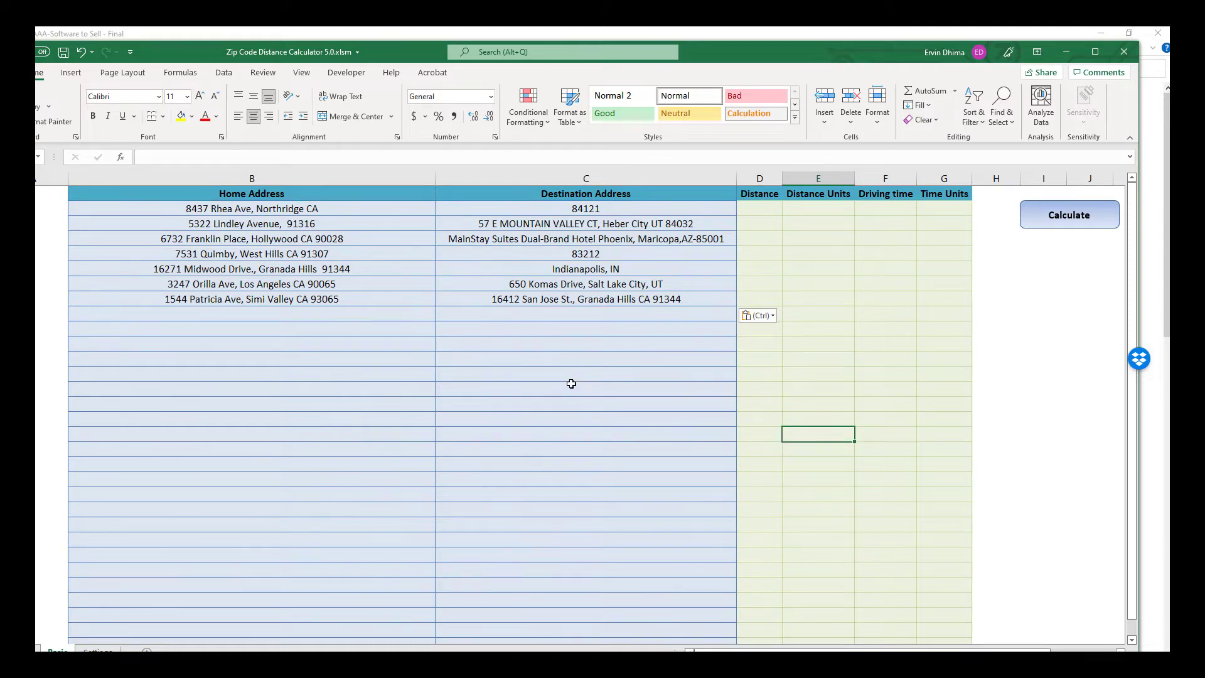
mouse_move(567, 383)
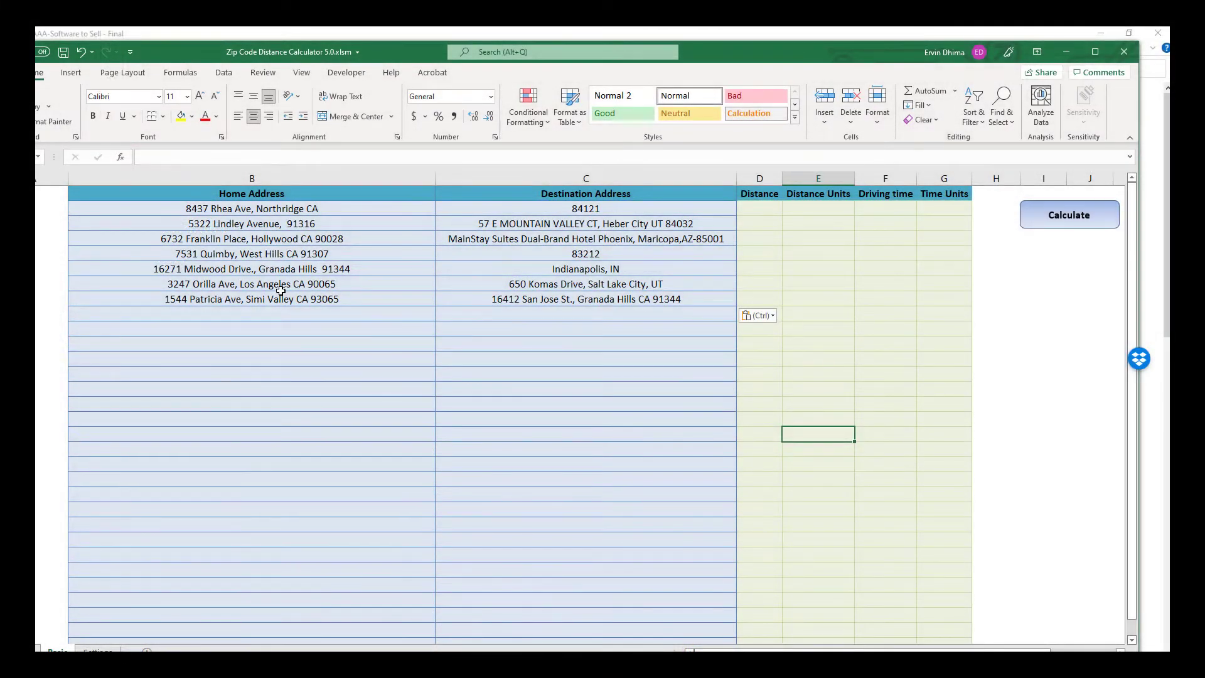
mouse_move(326, 357)
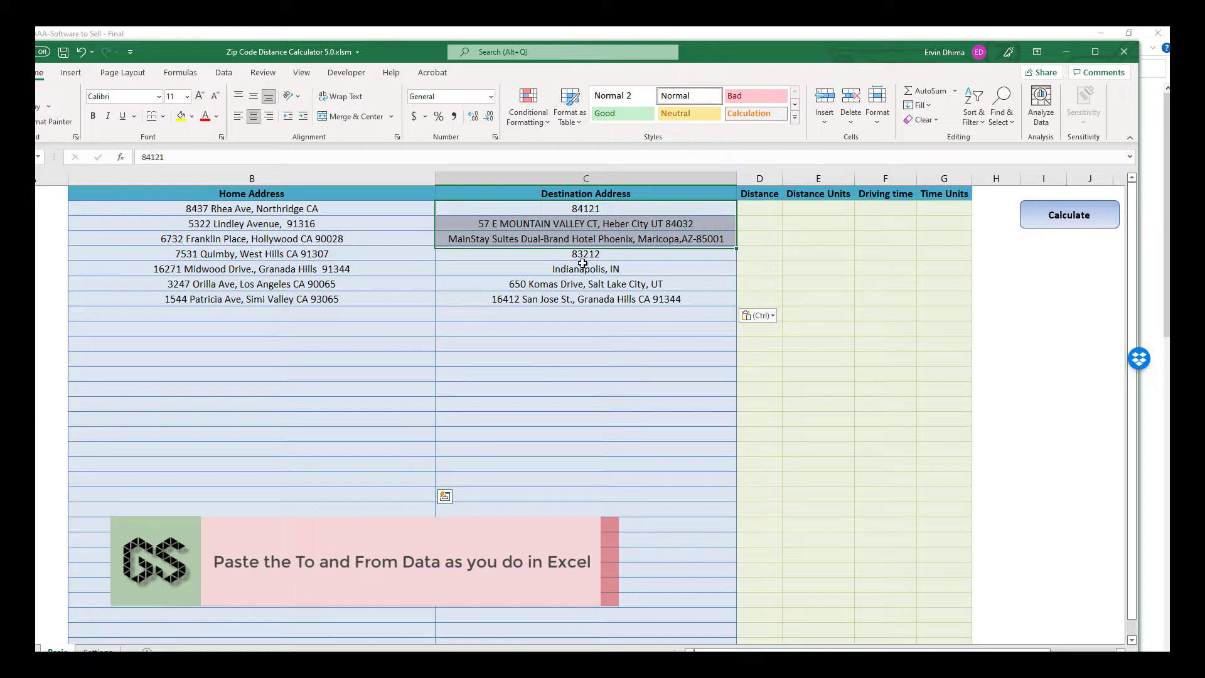
Step: Review the address pairs, selecting the destination block and checking the Indianapolis, IN entry
drag(586, 254, 586, 466)
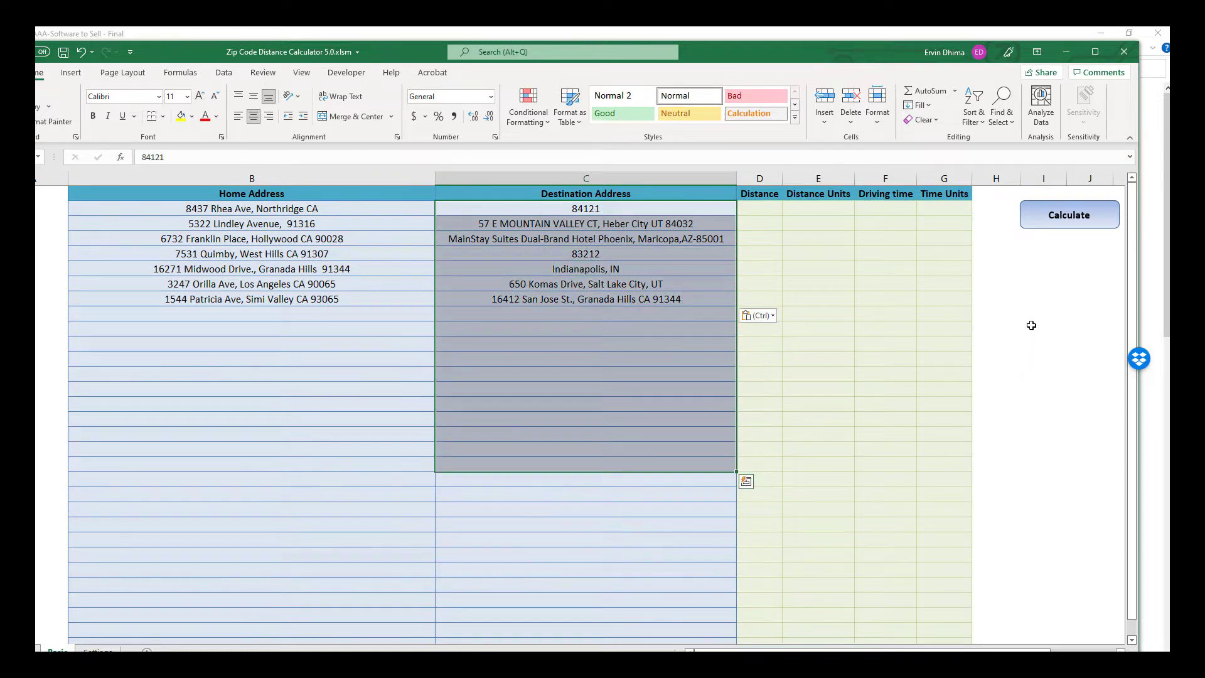
mouse_move(603, 374)
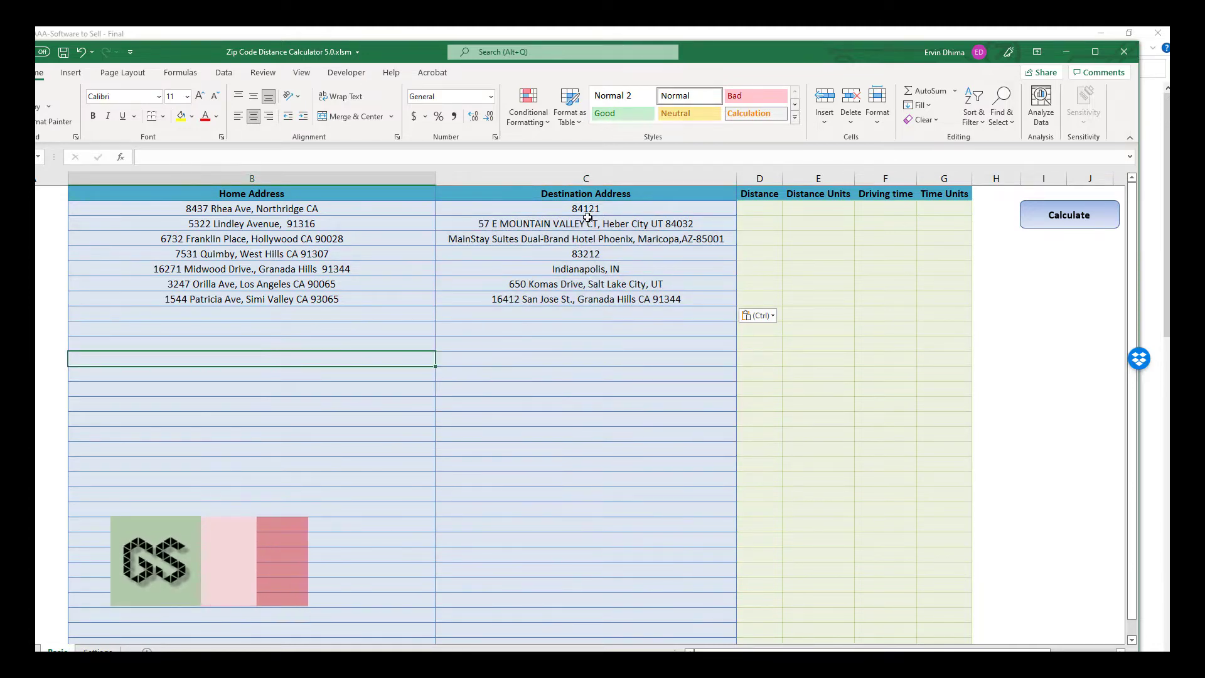
click(250, 208)
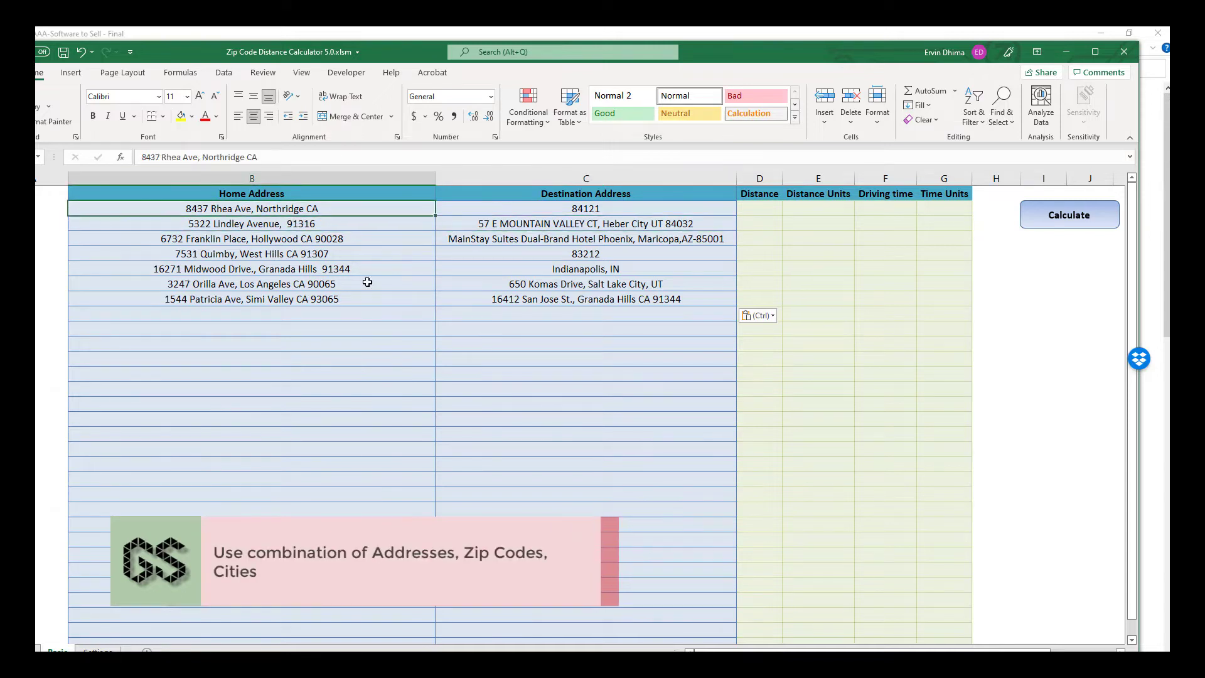
click(586, 268)
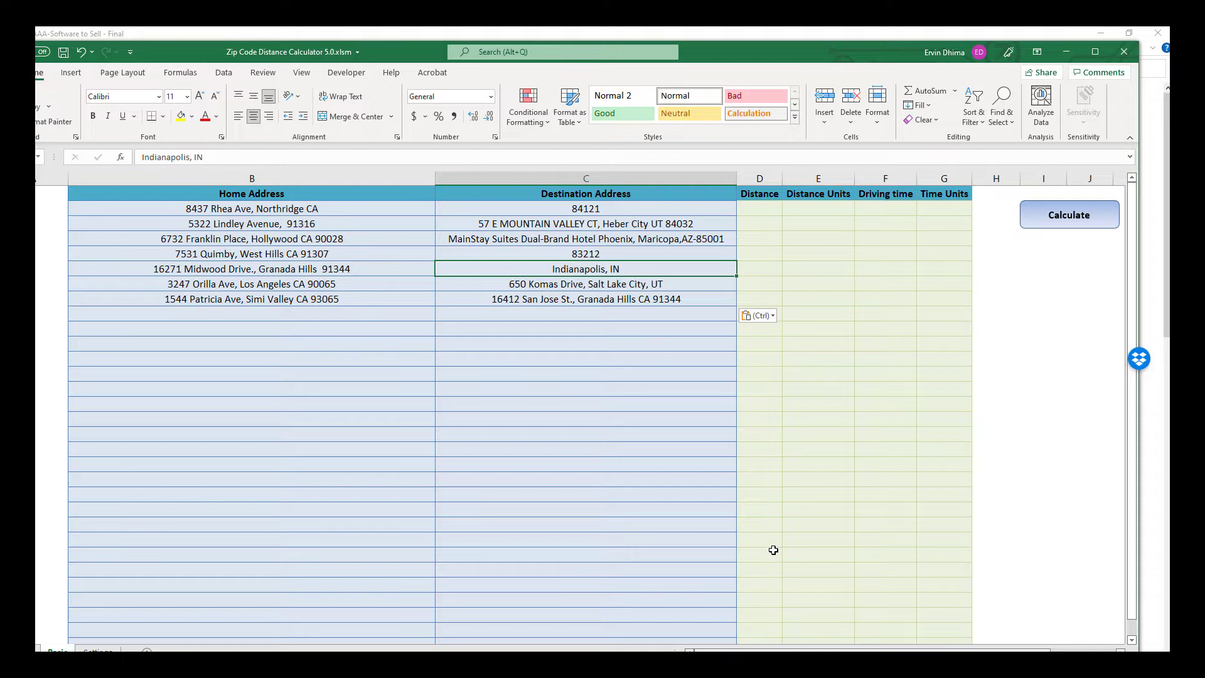
mouse_move(753, 545)
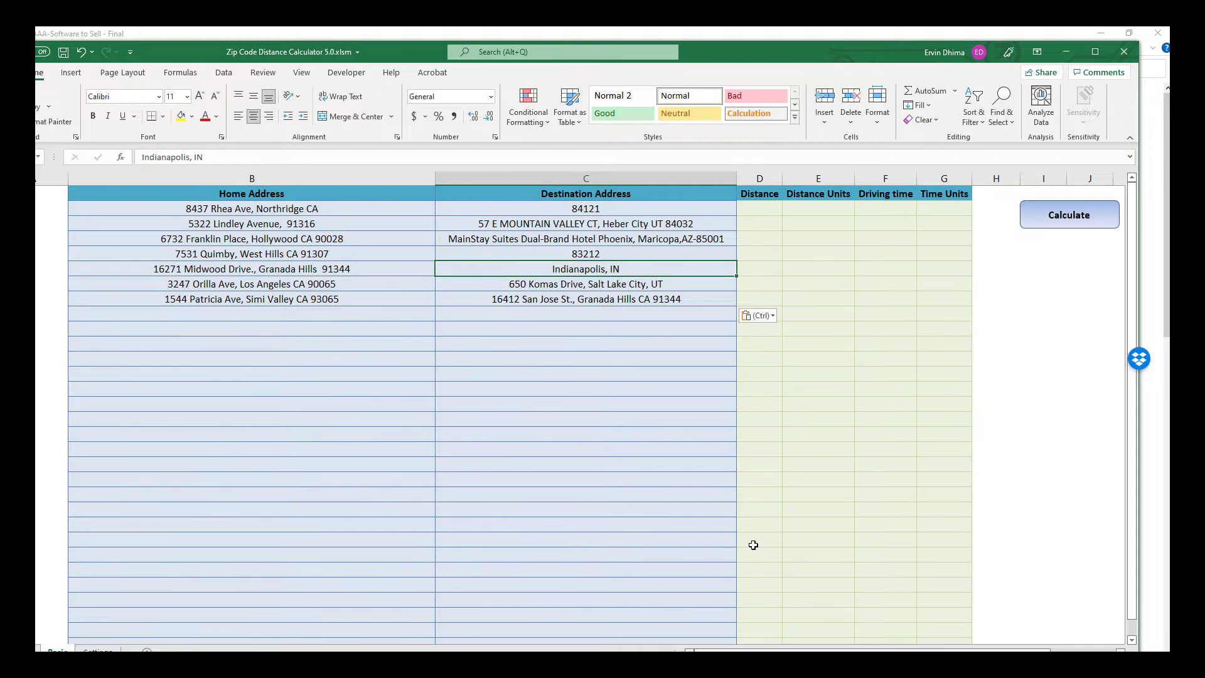
mouse_move(710, 555)
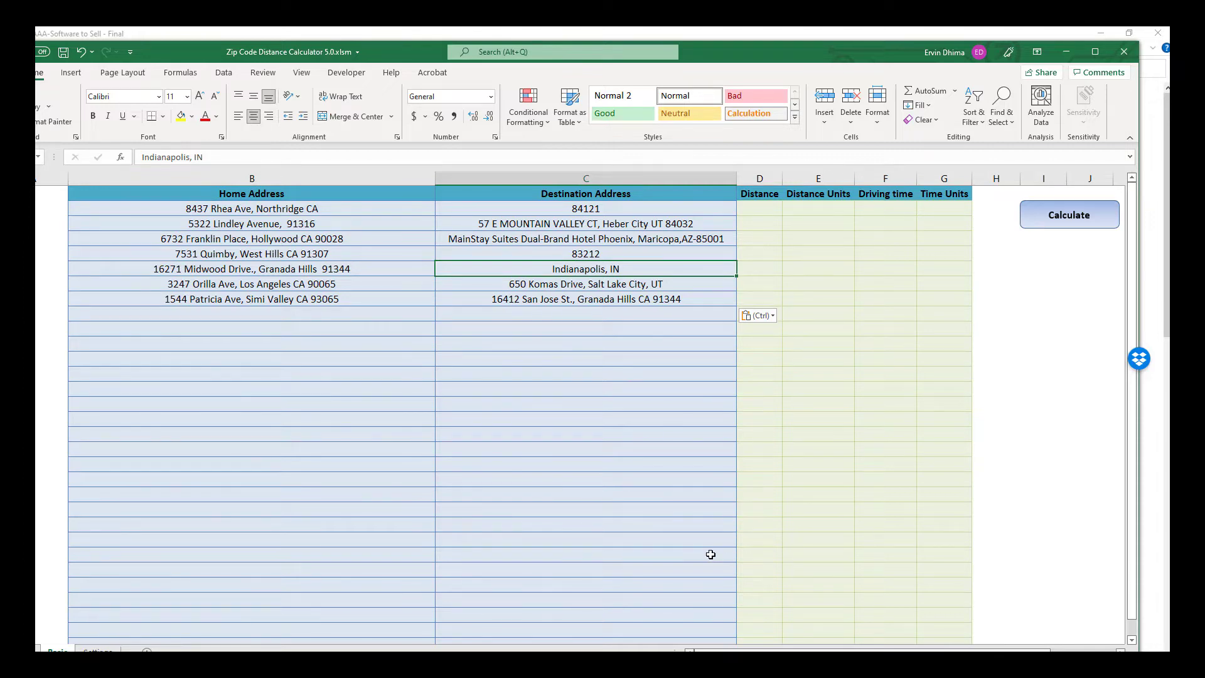
mouse_move(698, 549)
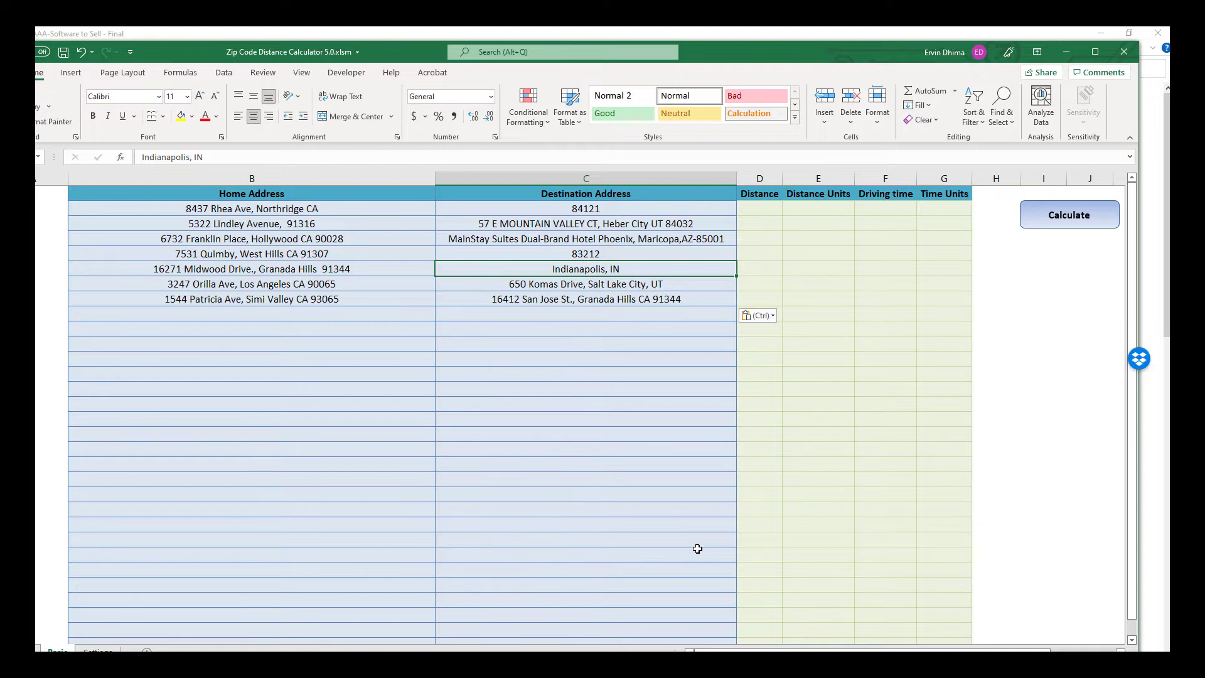
mouse_move(984, 233)
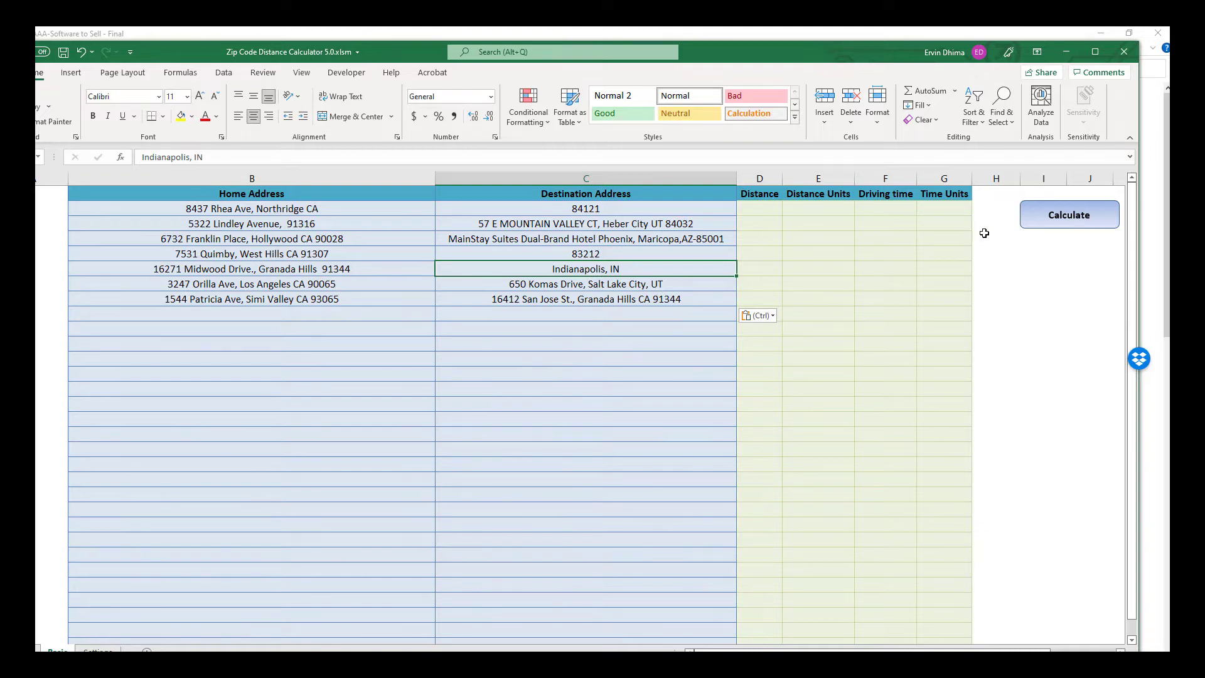
Step: Run the Calculate macro to fill miles and minutes for all seven address pairs
click(1069, 215)
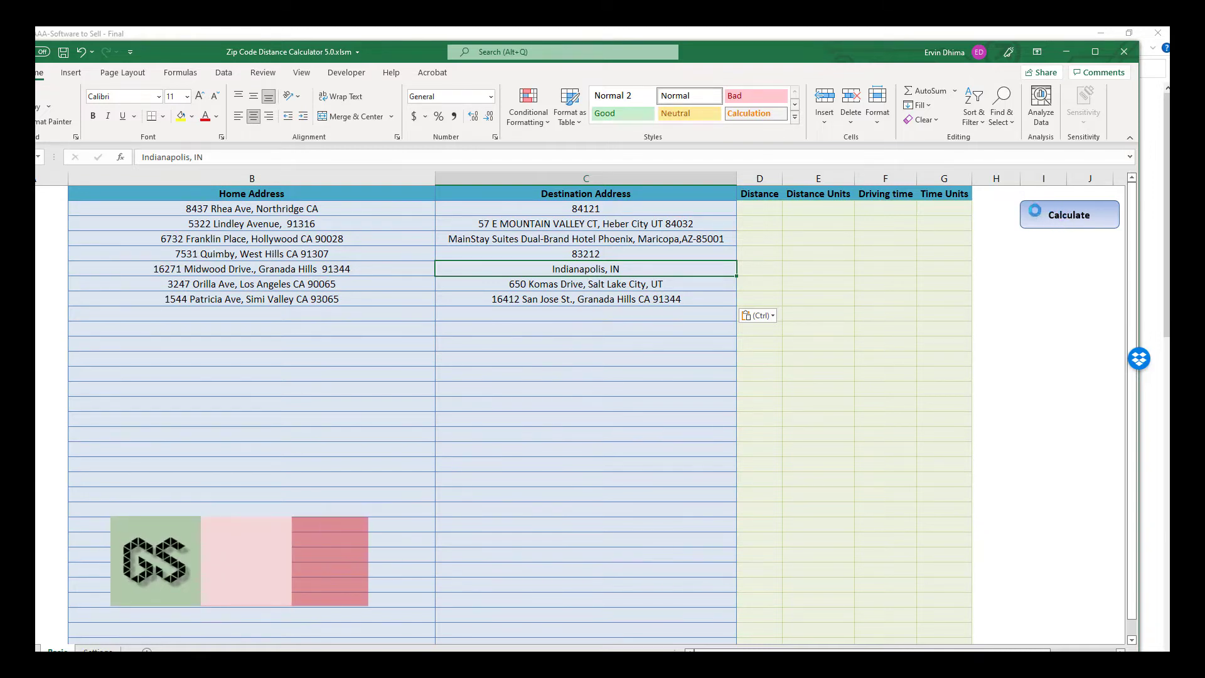
click(1069, 214)
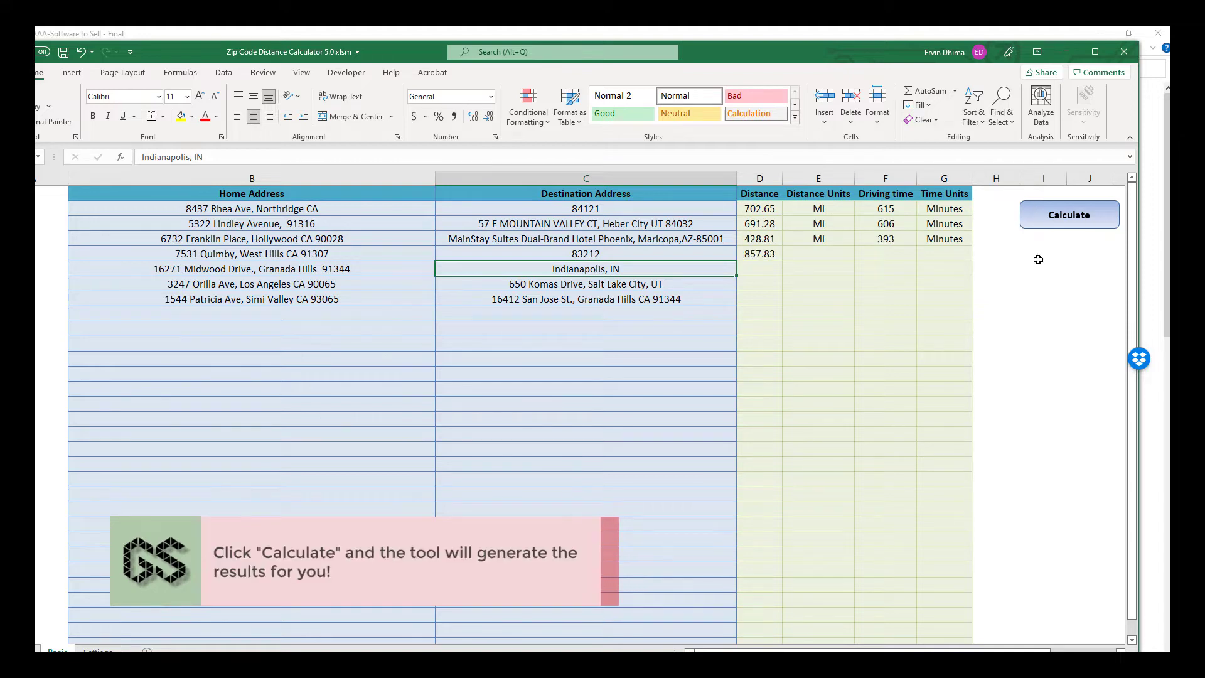
click(1069, 215)
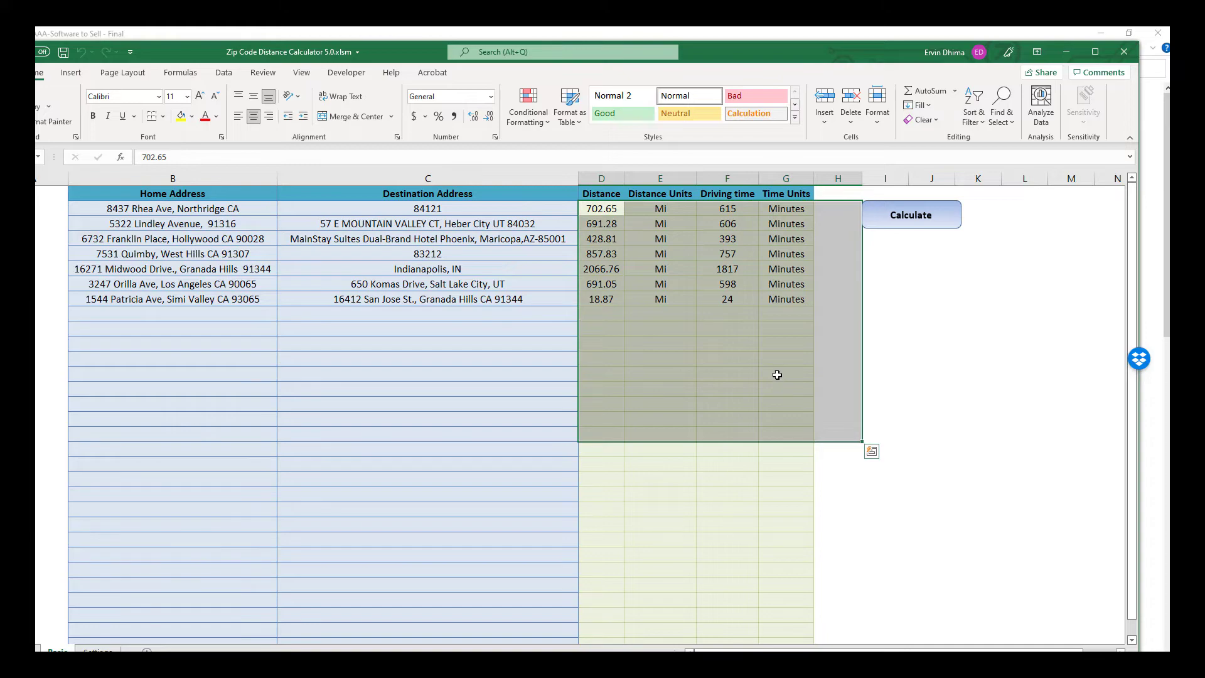
mouse_move(765, 368)
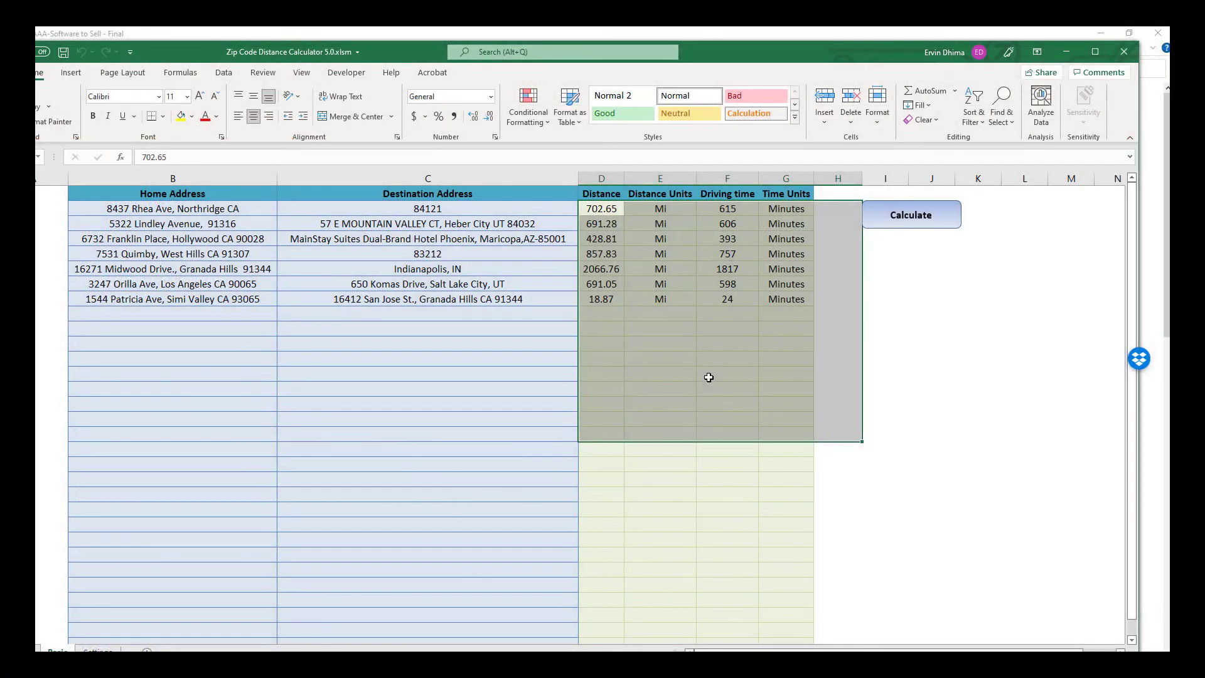
mouse_move(678, 444)
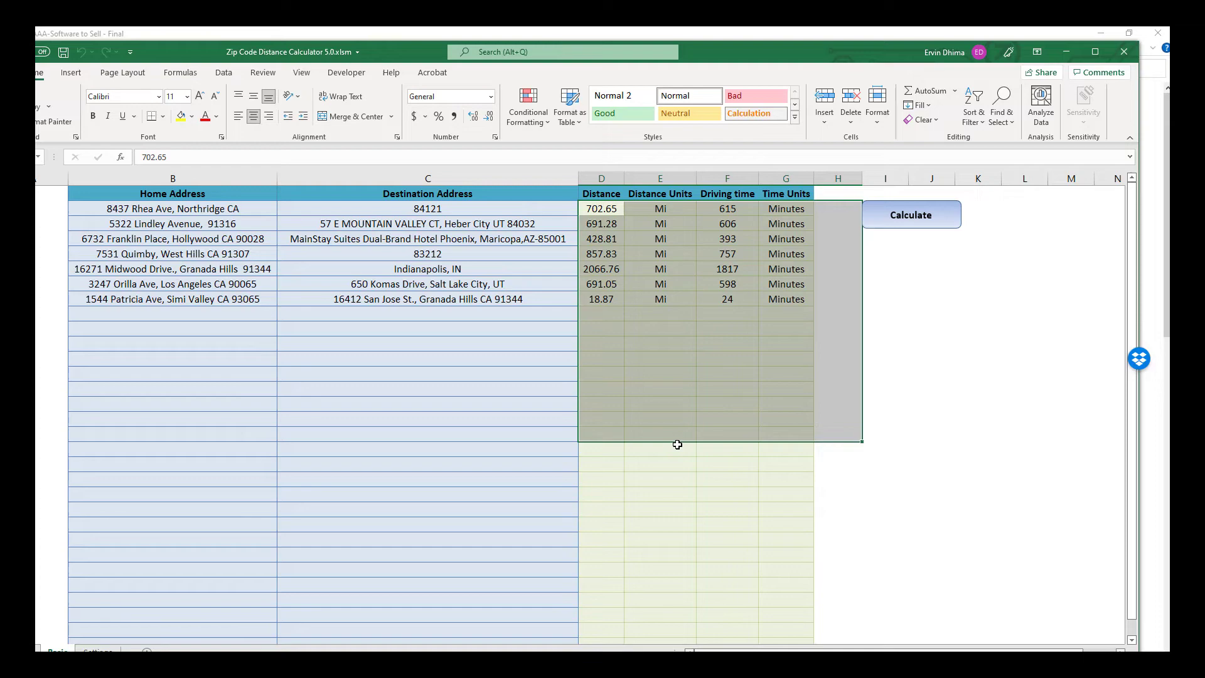
click(172, 239)
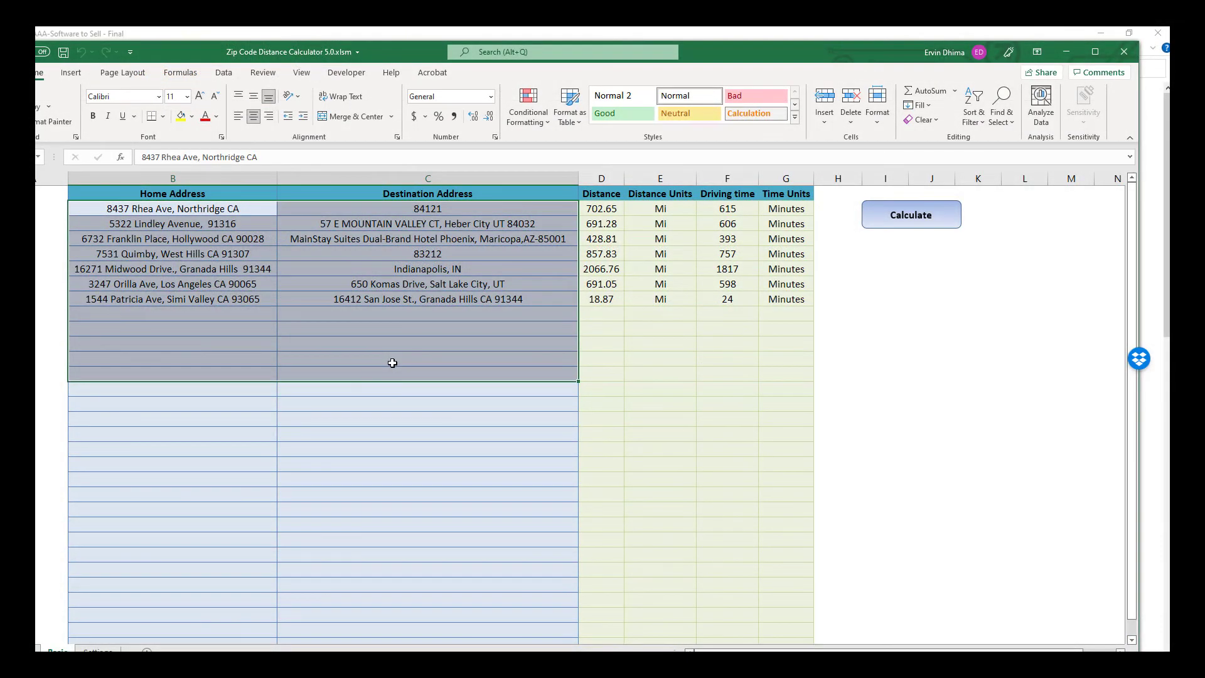
mouse_move(388, 365)
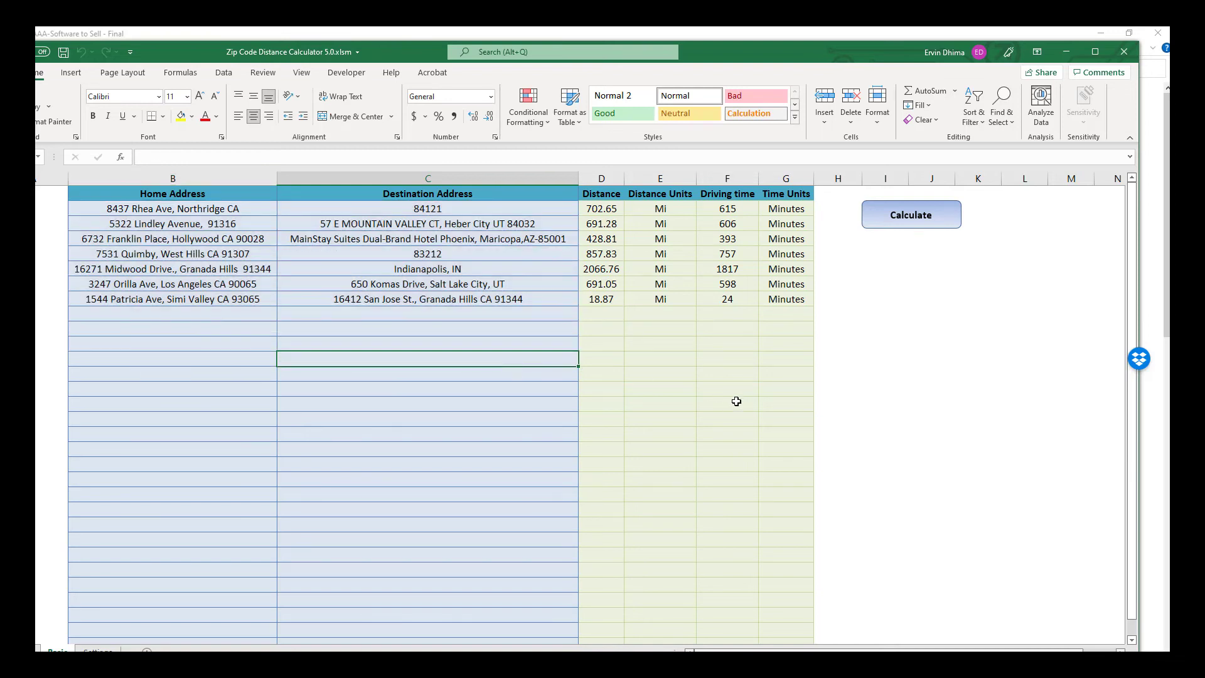
mouse_move(679, 435)
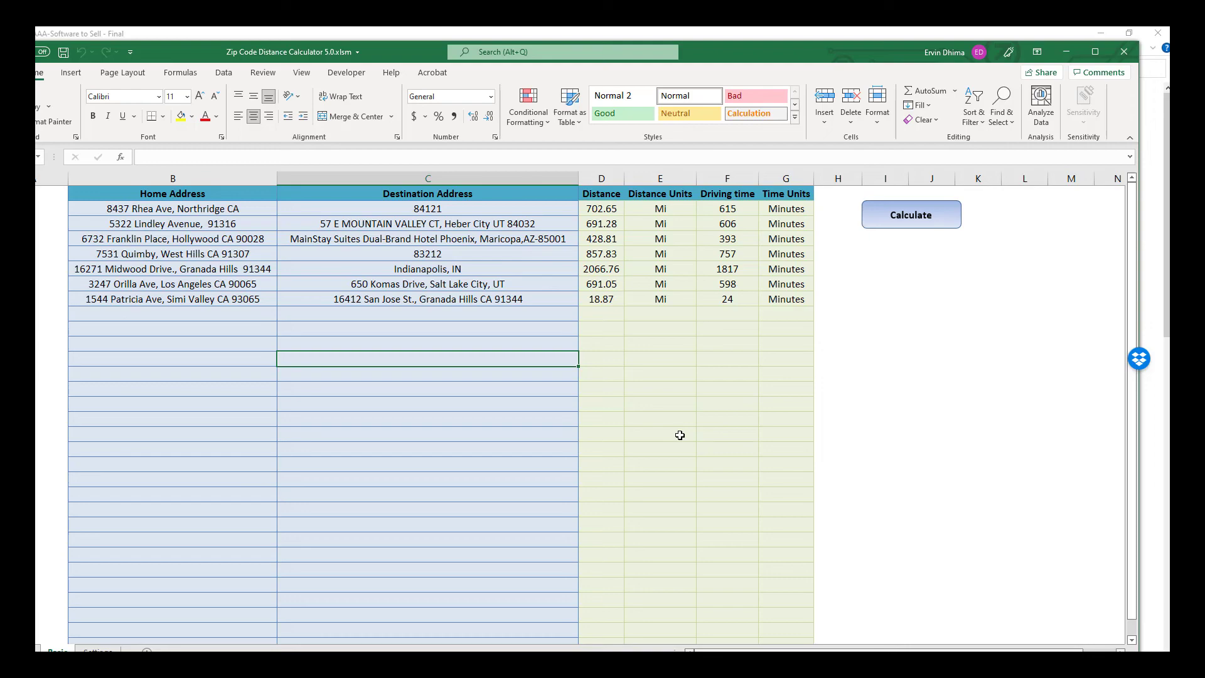